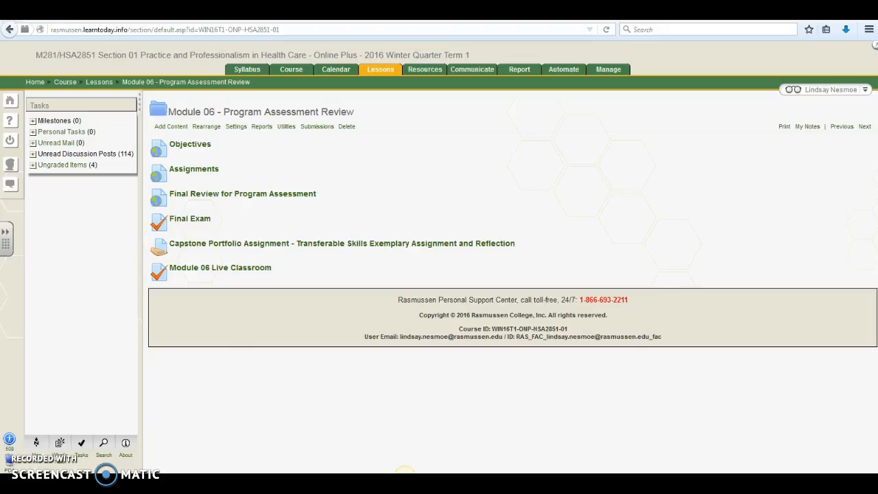
mouse_move(190, 218)
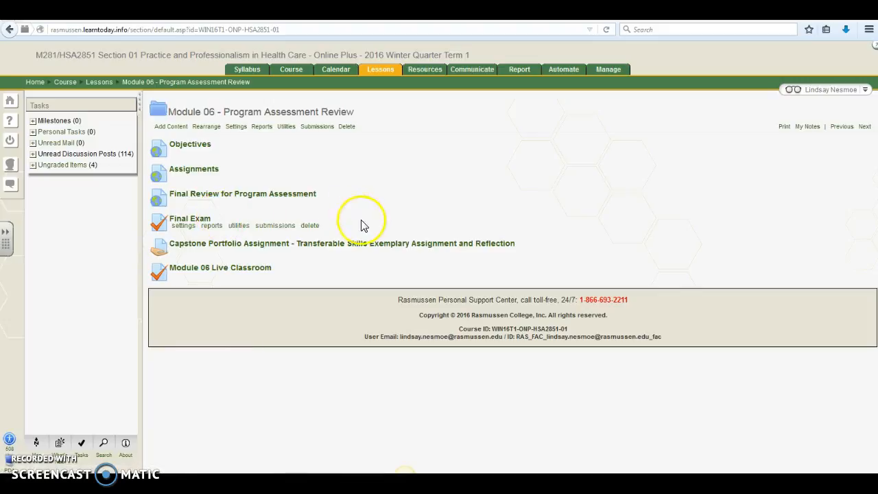
mouse_move(371, 222)
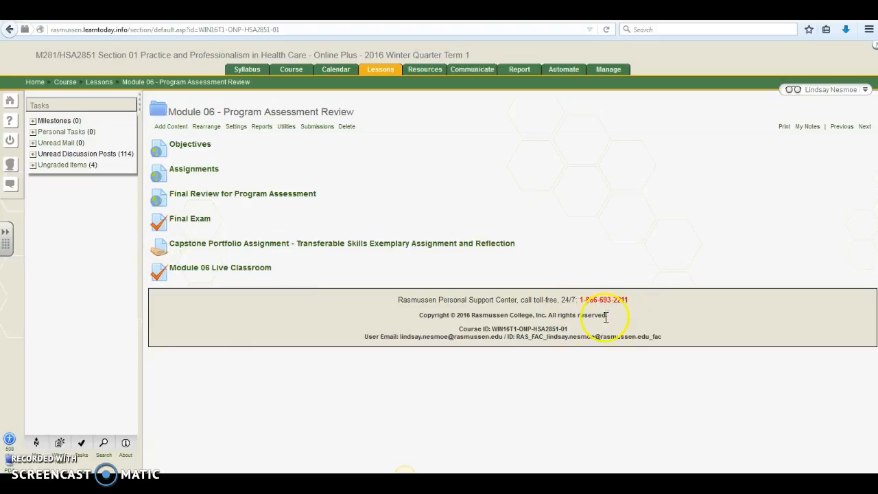
mouse_move(532, 384)
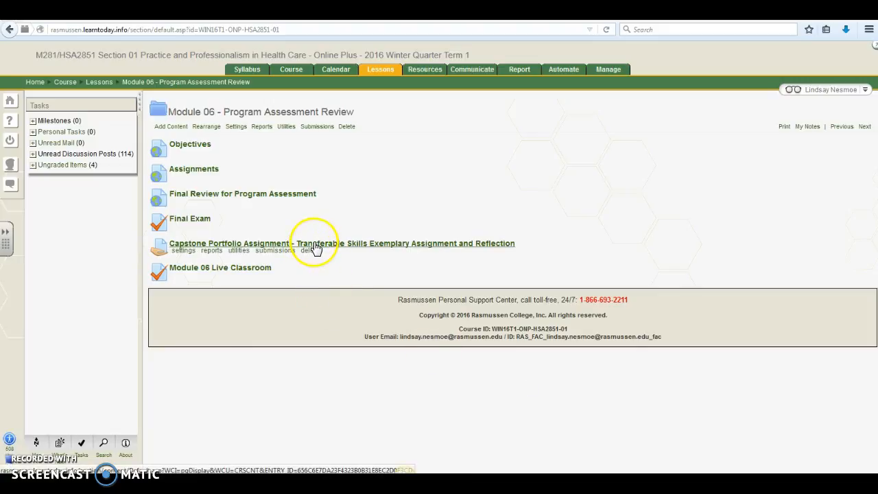
Step: Open the Capstone Portfolio Assignment instructions and highlight 'at least three transferable skills'
click(229, 243)
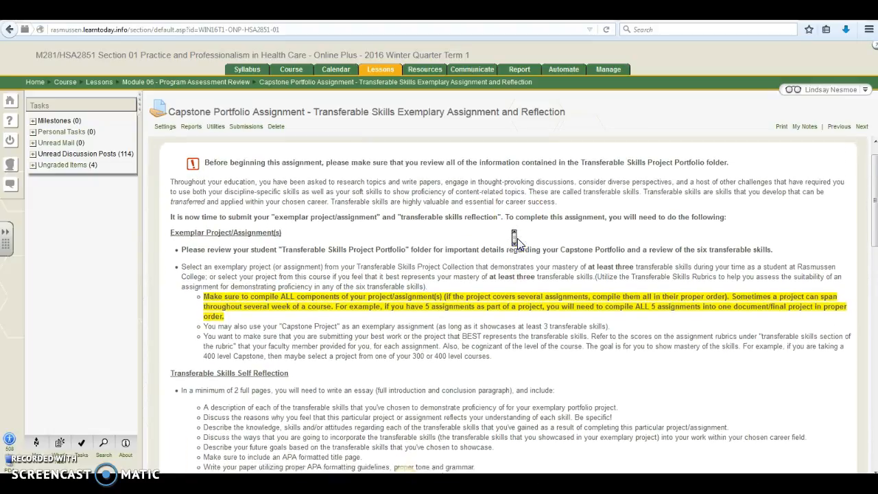
scroll(down, 3)
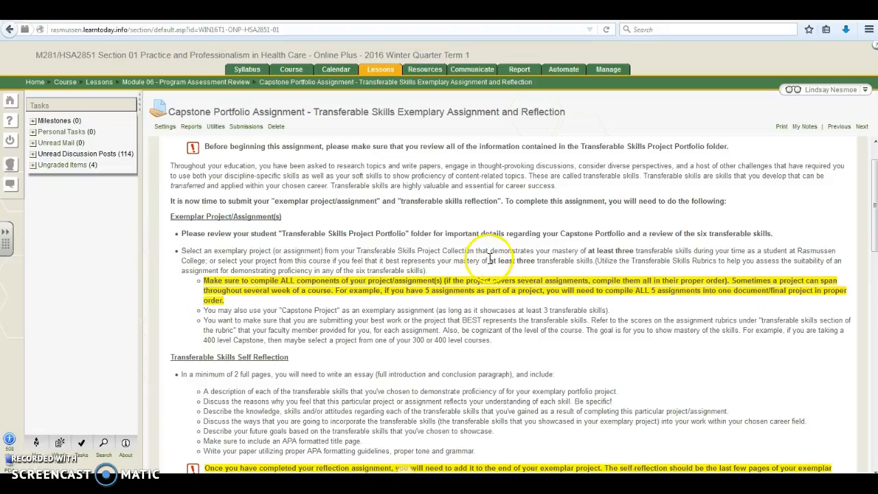
drag(482, 261, 531, 261)
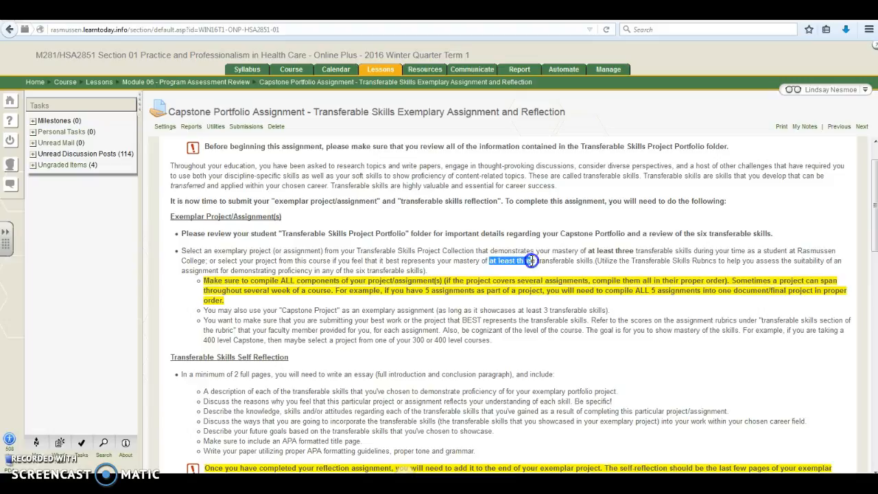
drag(522, 261, 590, 261)
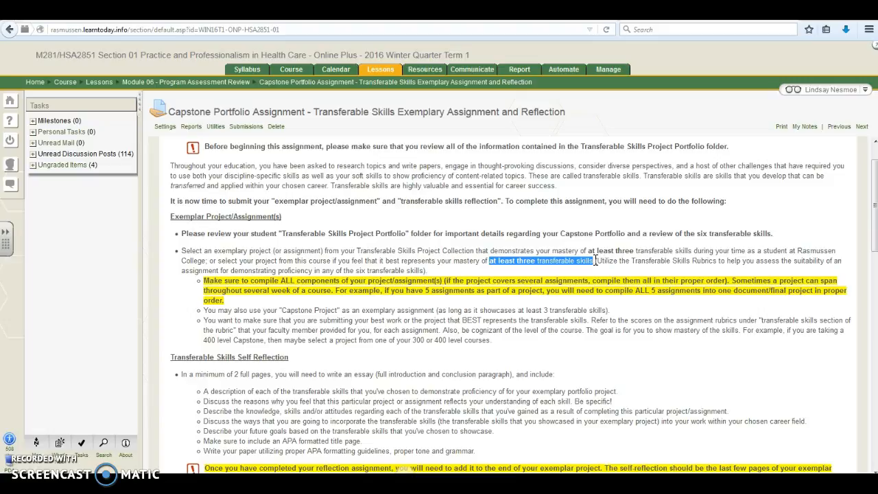
scroll(down, 3)
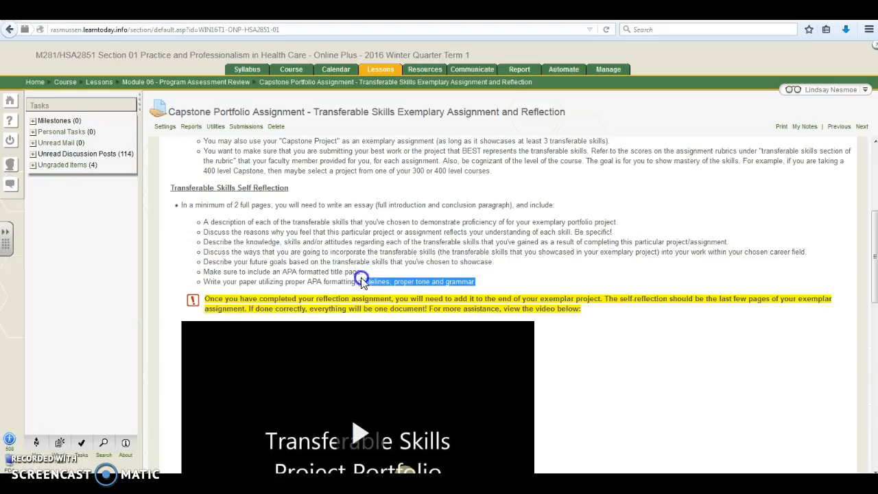
drag(361, 282, 203, 221)
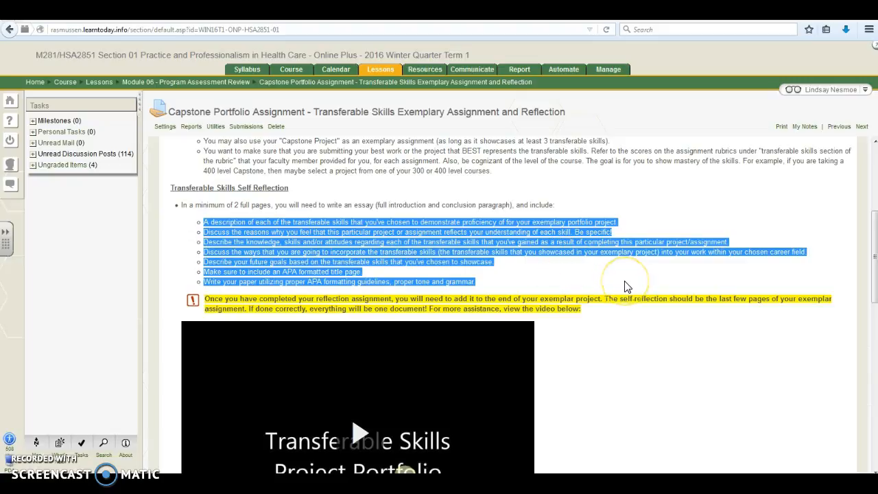
scroll(down, 3)
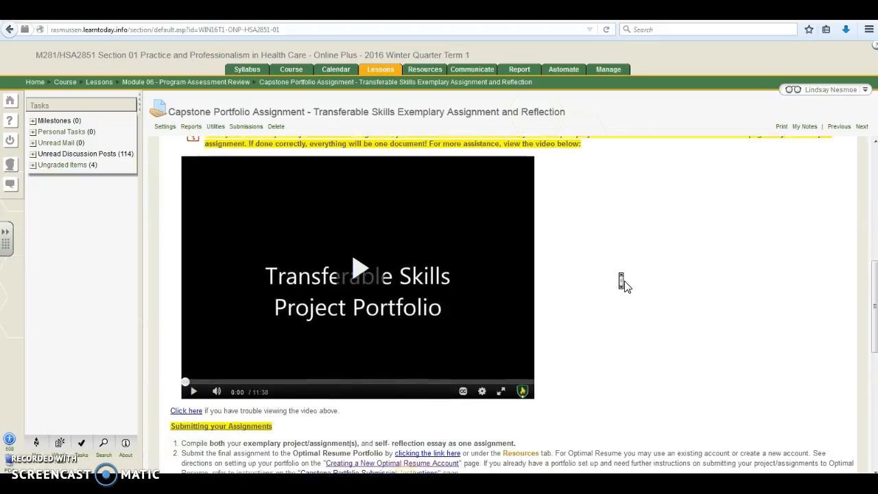
scroll(down, 3)
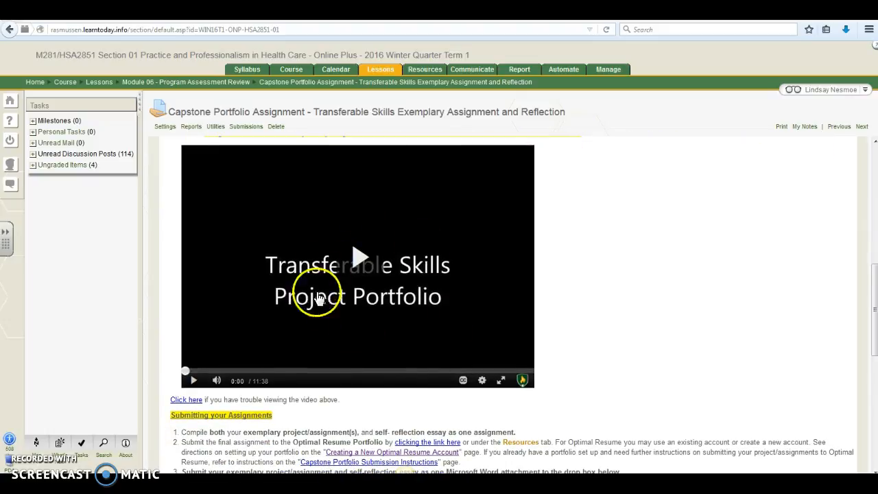
mouse_move(386, 270)
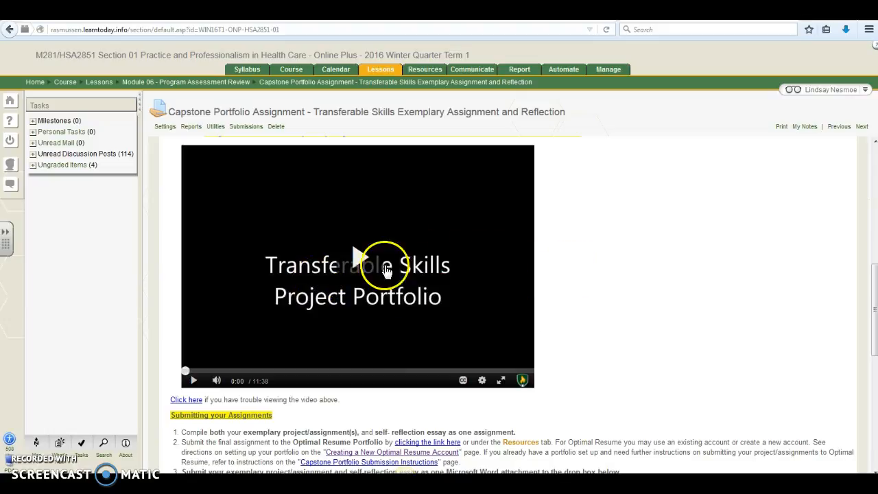
mouse_move(617, 264)
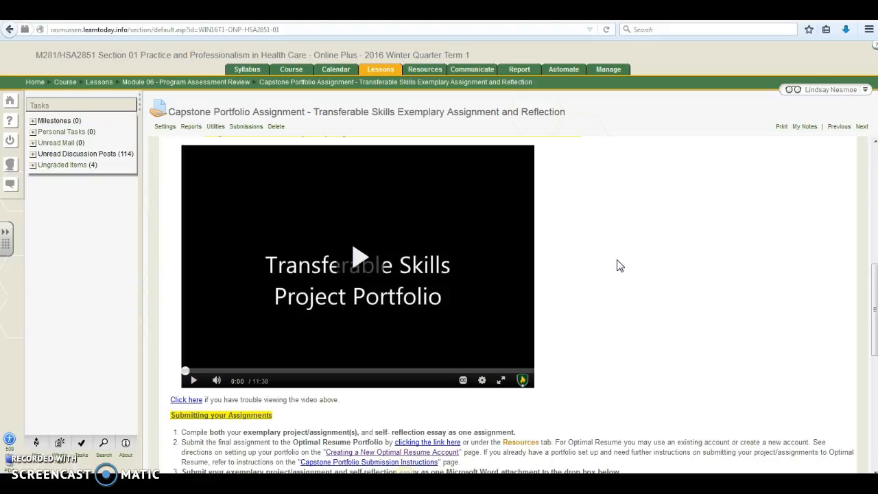
scroll(down, 3)
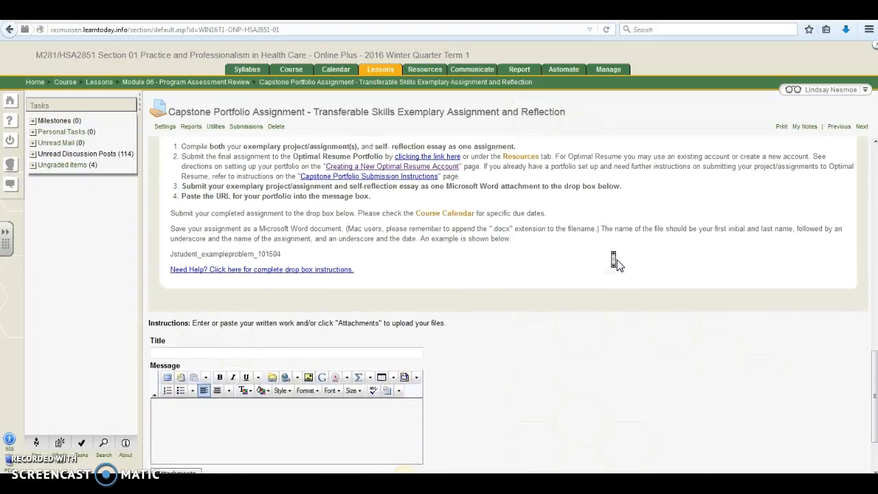
Step: Scroll down to the empty drop box title, message and submit form
scroll(down, 3)
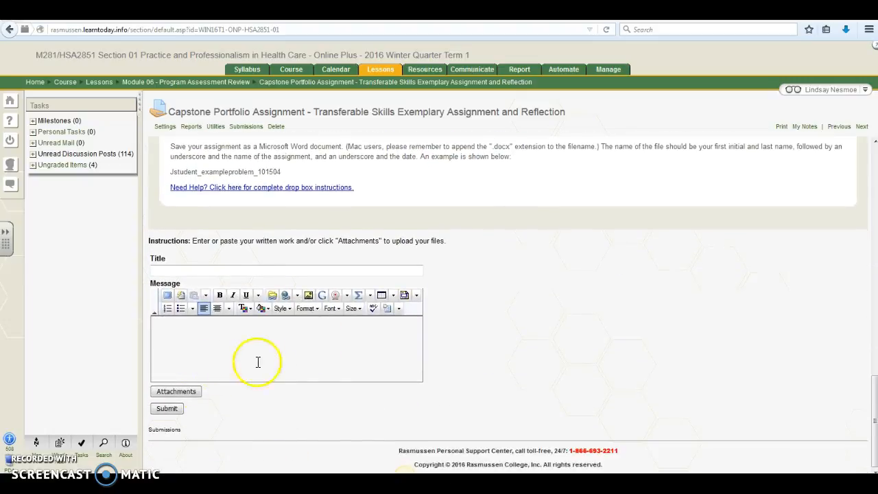
mouse_move(463, 333)
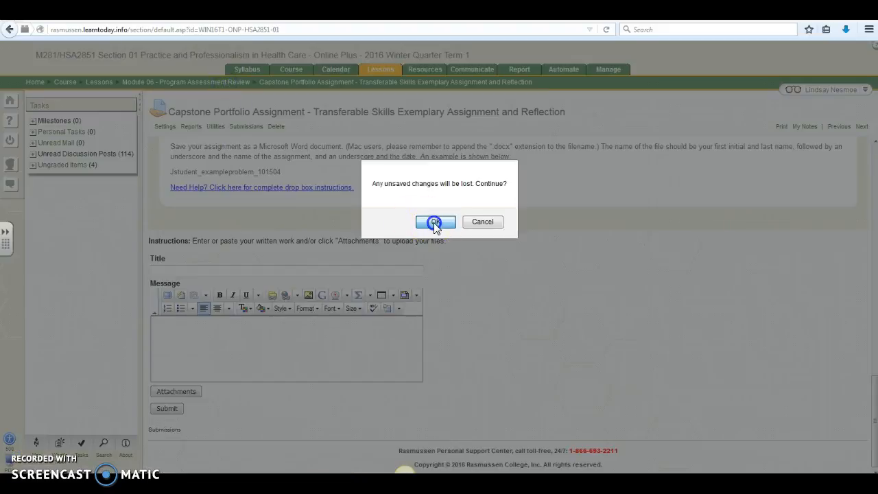
Step: Accept the 'Any unsaved changes will be lost' warning and return to Module 06 lessons
click(435, 221)
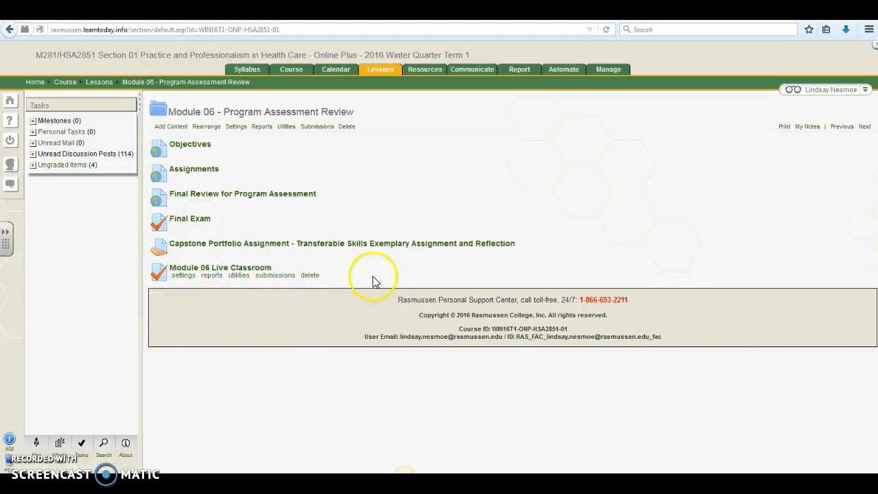
mouse_move(273, 332)
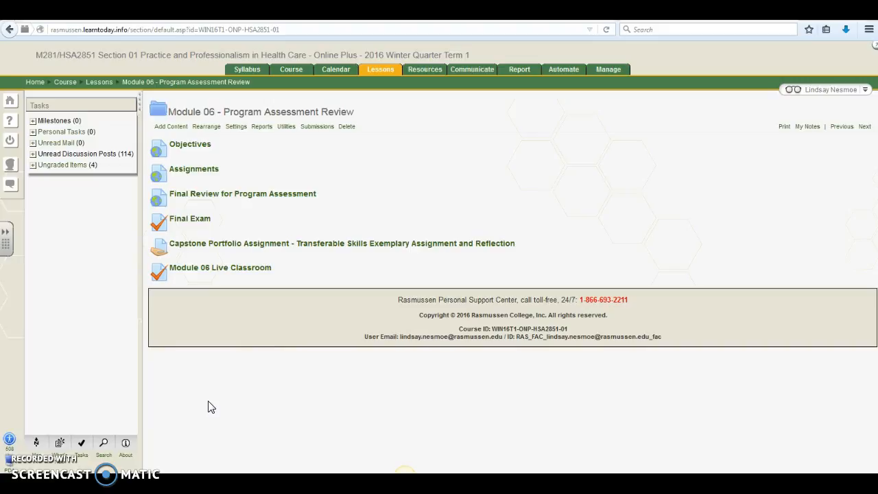
click(61, 390)
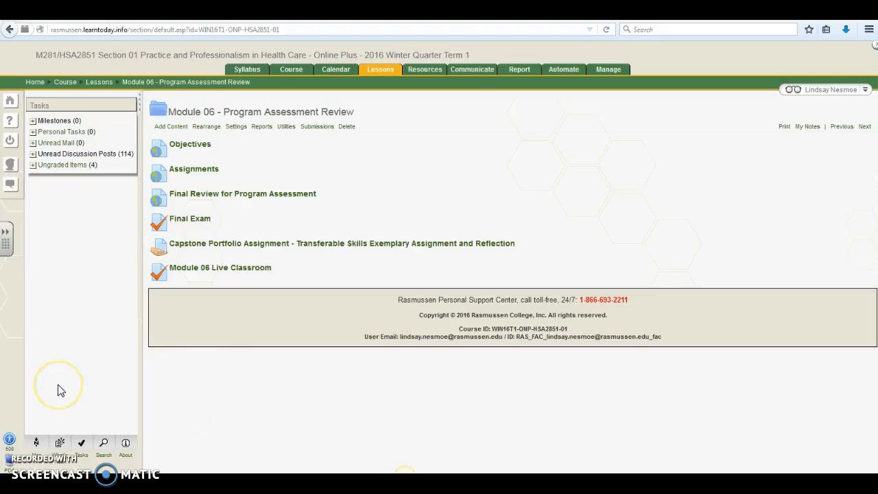
mouse_move(61, 389)
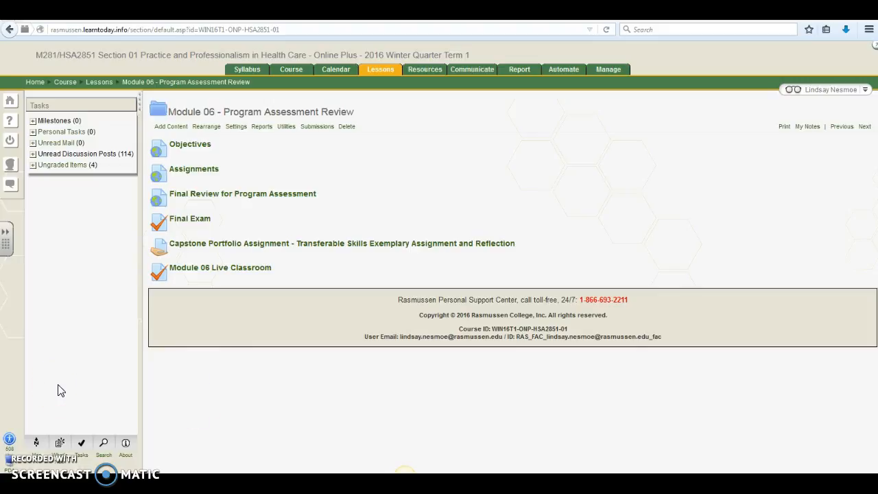